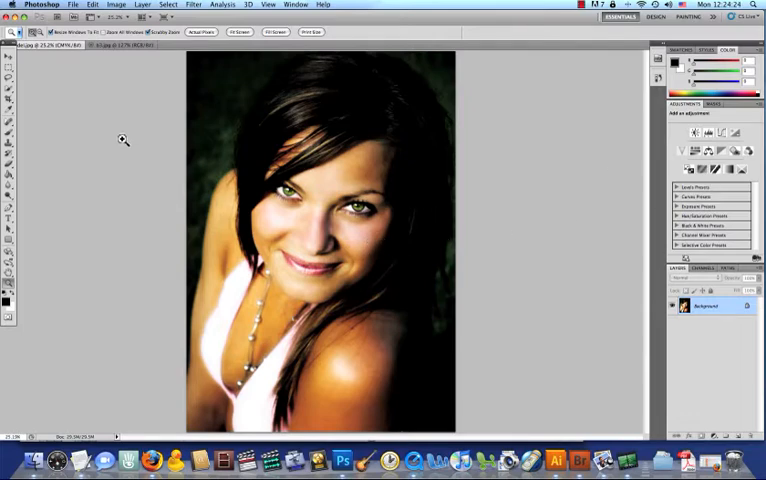
mouse_move(489, 171)
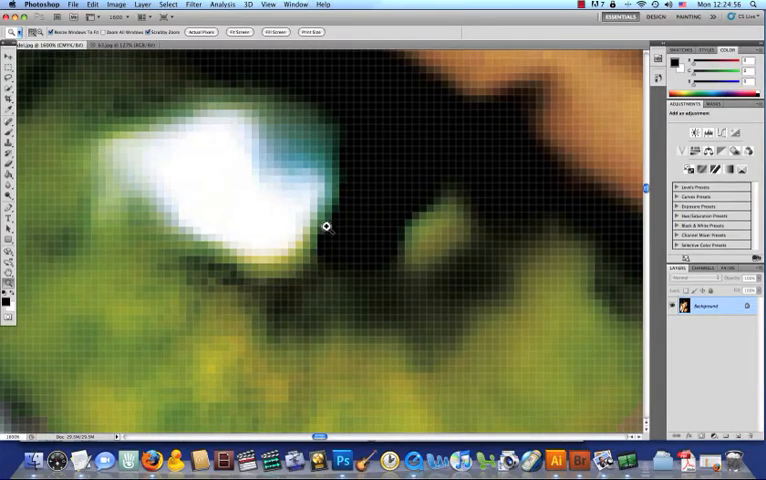
mouse_move(315, 229)
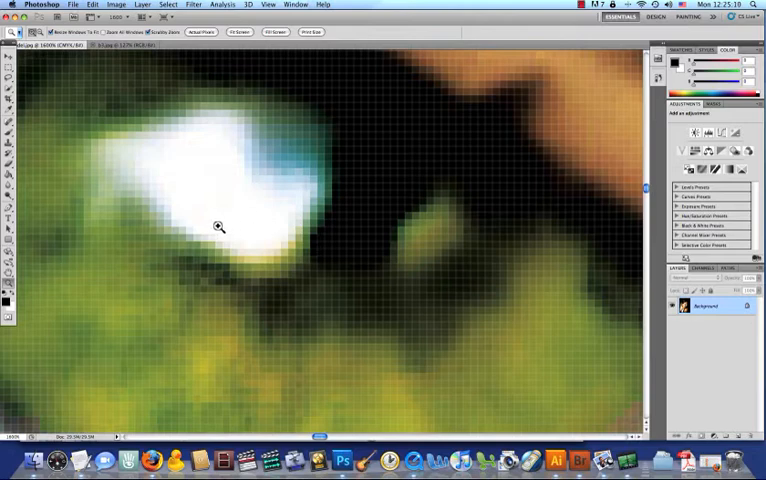
mouse_move(287, 232)
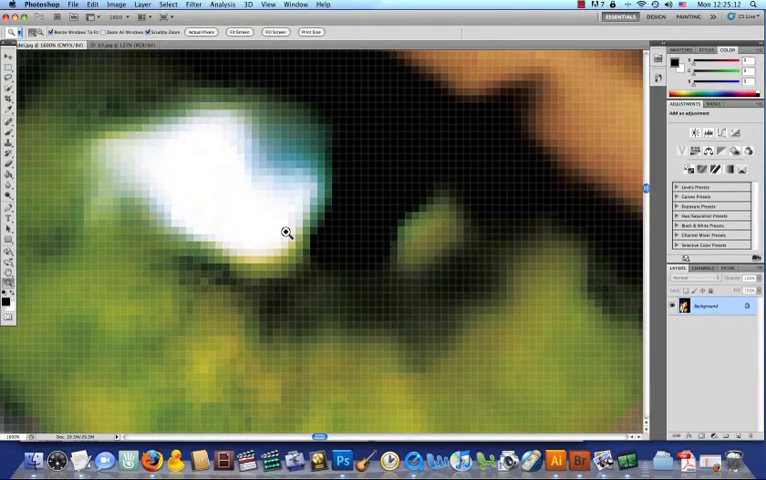
mouse_move(191, 147)
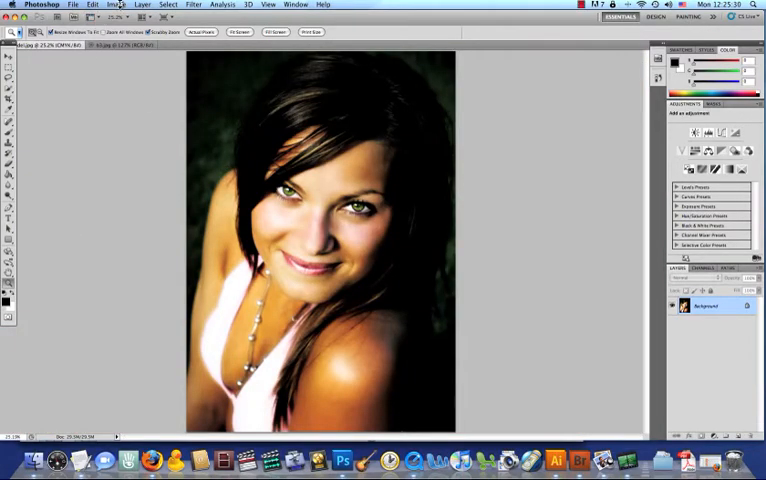
Check the portrait's Image Size without changes, then bring the b3.jpg line drawing to the front
click(116, 5)
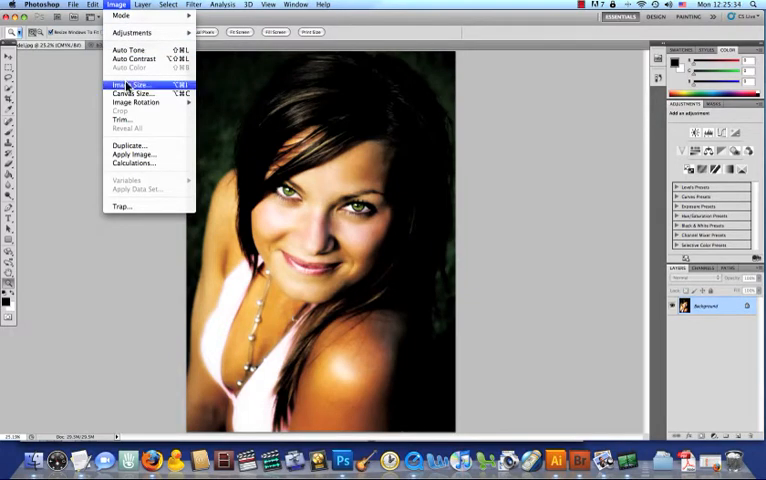
click(127, 84)
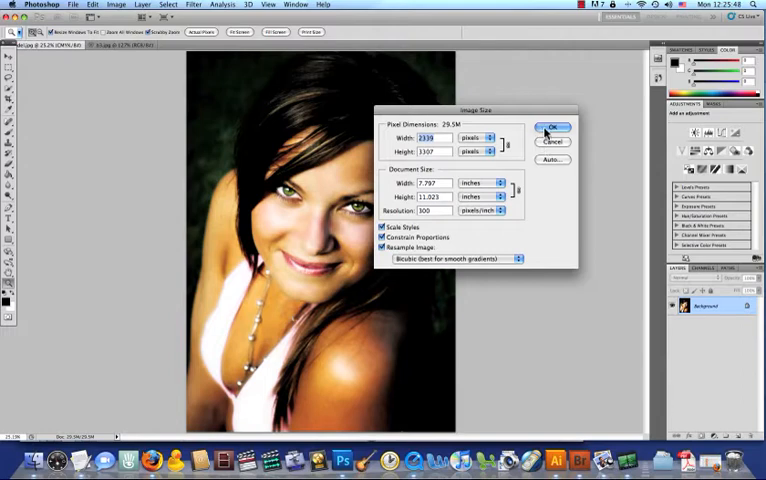
mouse_move(447, 224)
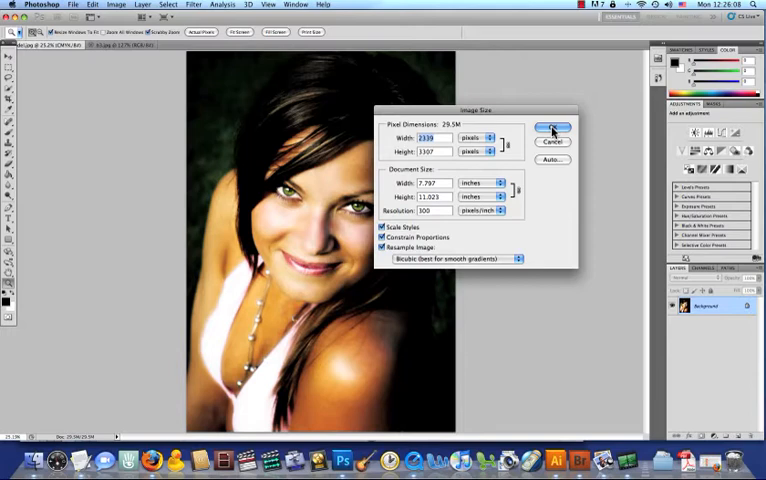
click(553, 126)
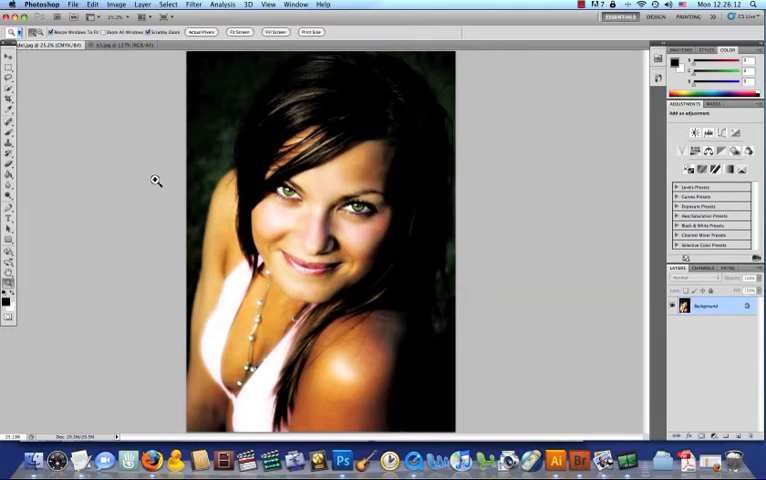
mouse_move(362, 180)
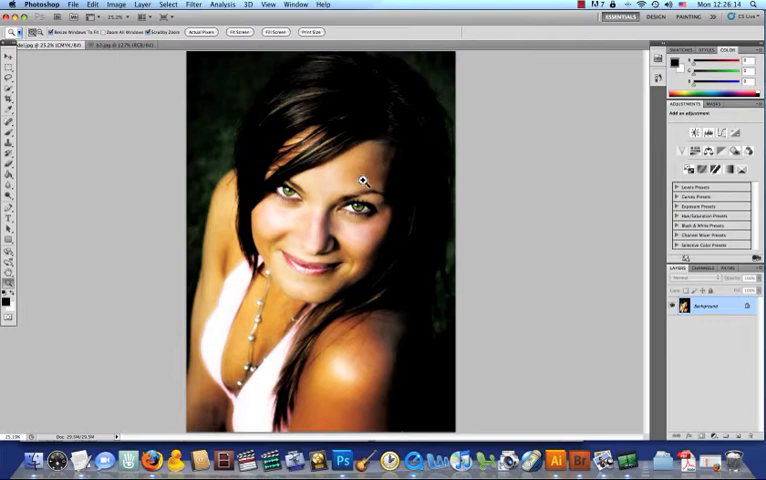
mouse_move(407, 158)
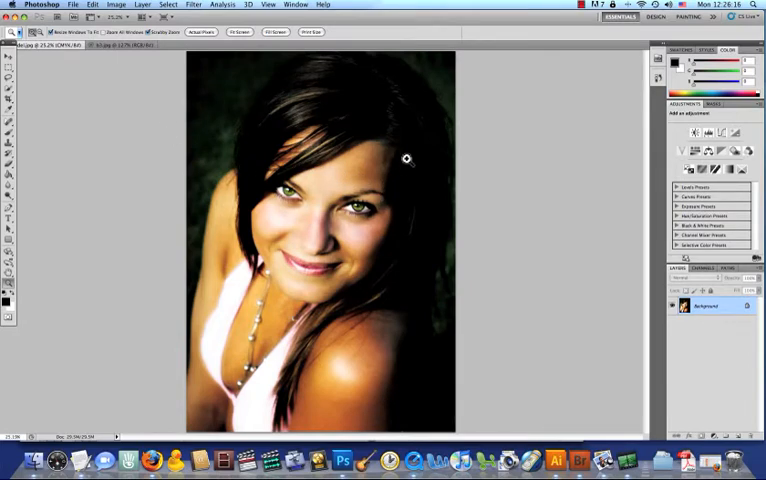
mouse_move(372, 132)
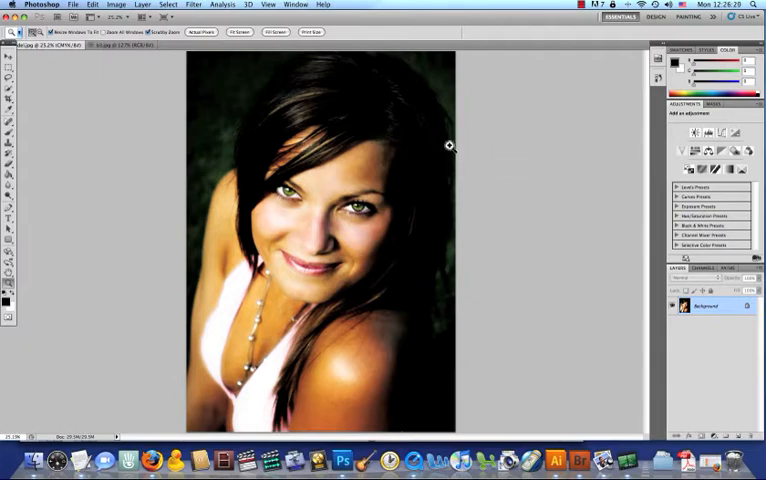
mouse_move(456, 152)
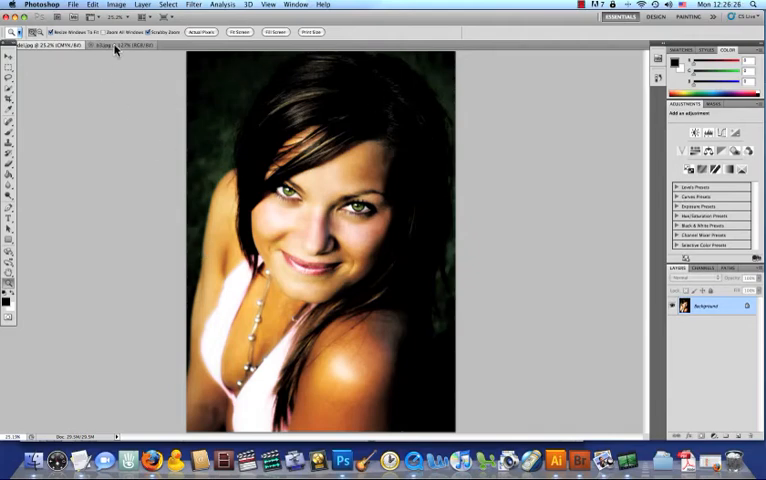
click(128, 45)
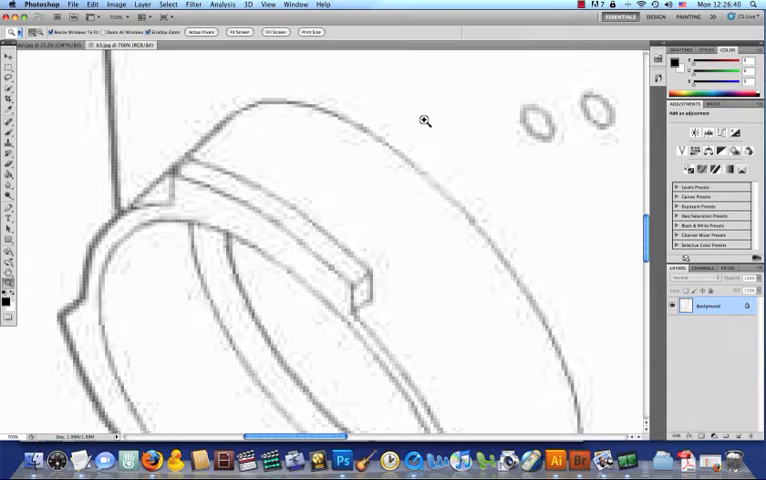
mouse_move(321, 180)
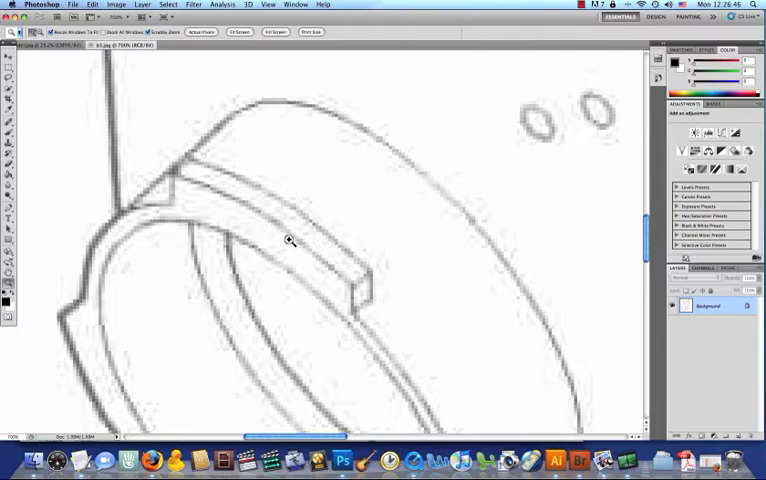
mouse_move(128, 151)
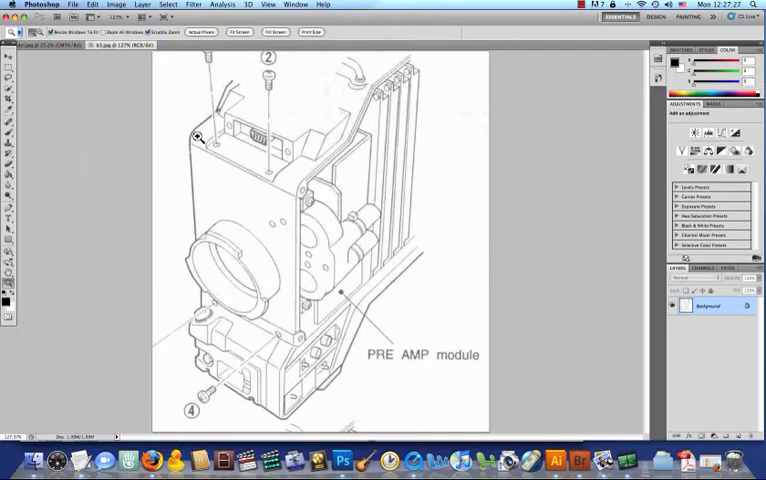
mouse_move(265, 182)
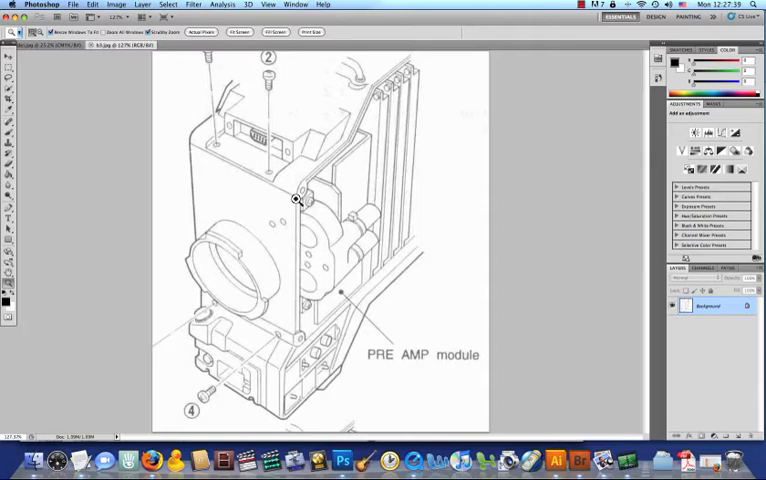
mouse_move(225, 179)
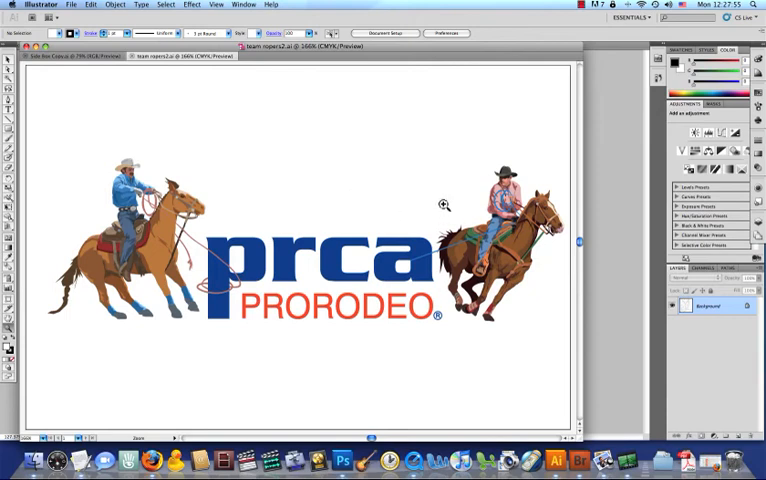
mouse_move(424, 178)
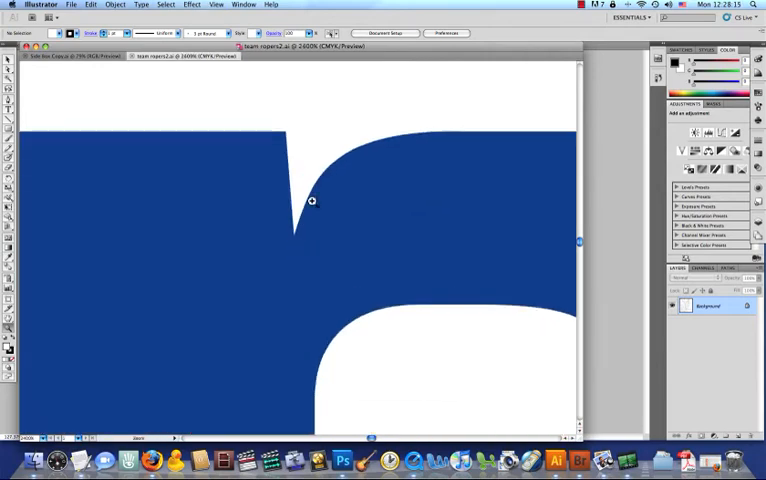
Zoom out to 166% to fit the artboard, then zoom to 200% on the left roper and horse
drag(311, 201, 292, 235)
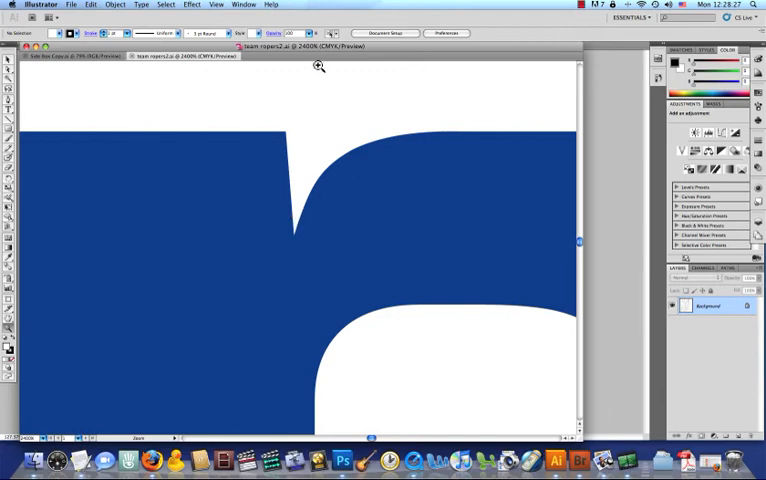
mouse_move(208, 223)
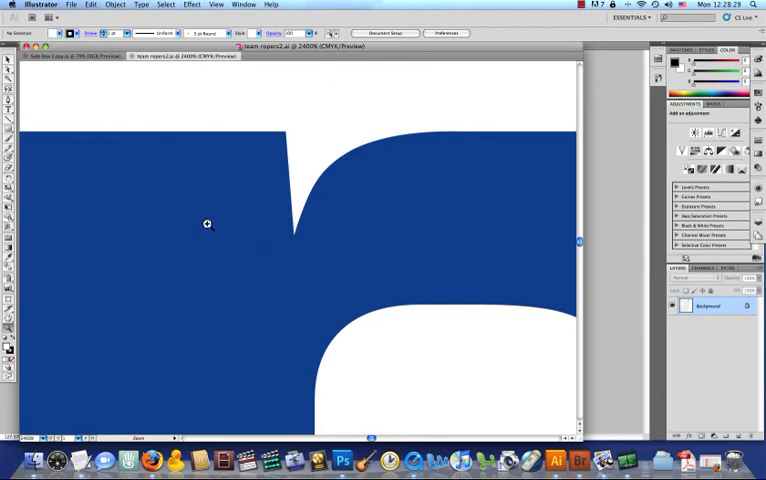
mouse_move(318, 157)
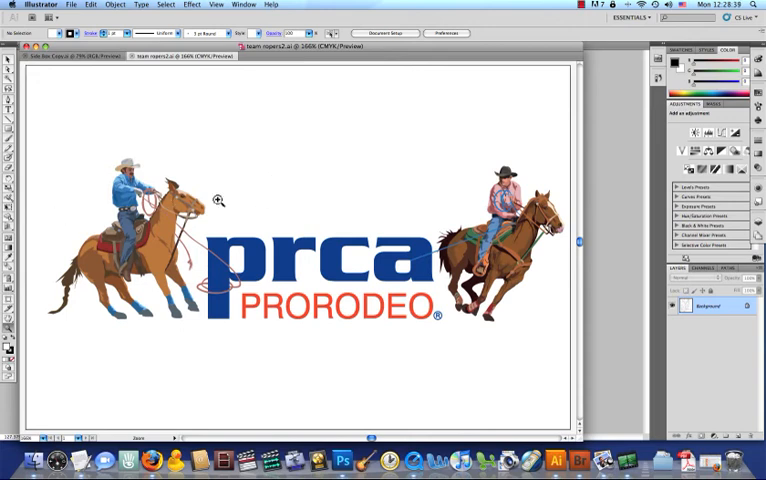
click(217, 199)
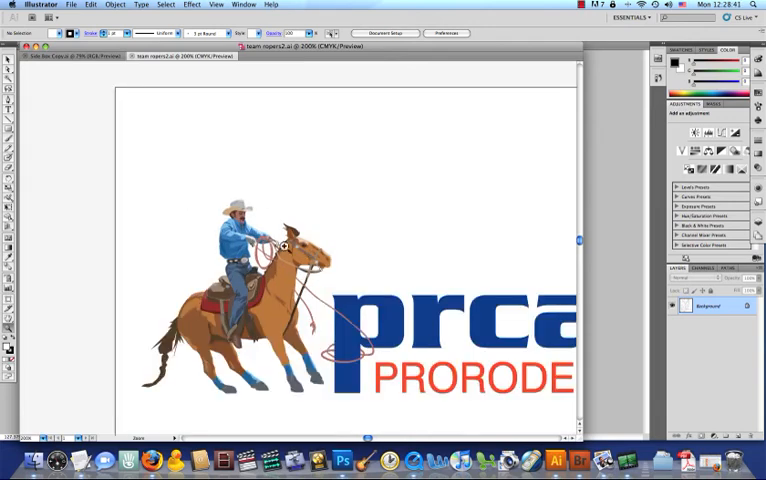